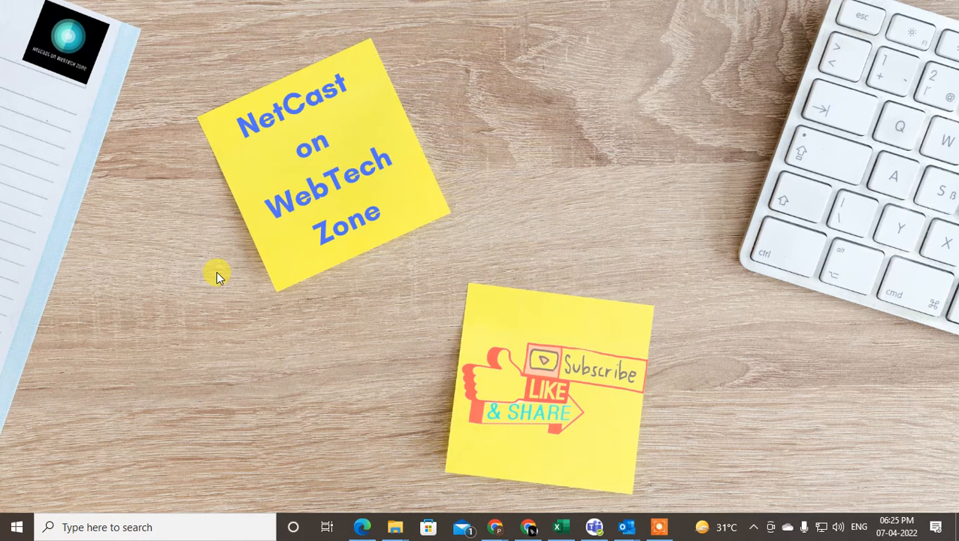
mouse_move(446, 233)
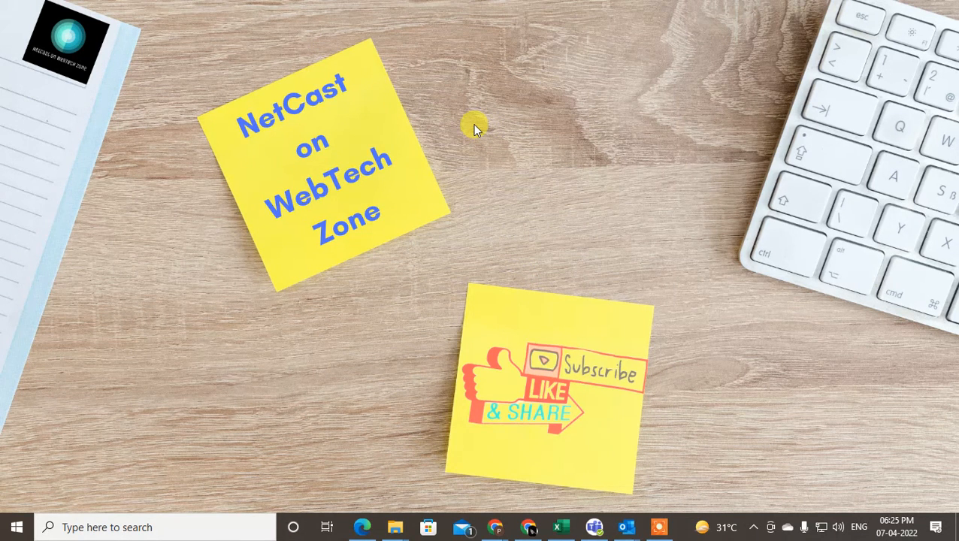
mouse_move(593, 383)
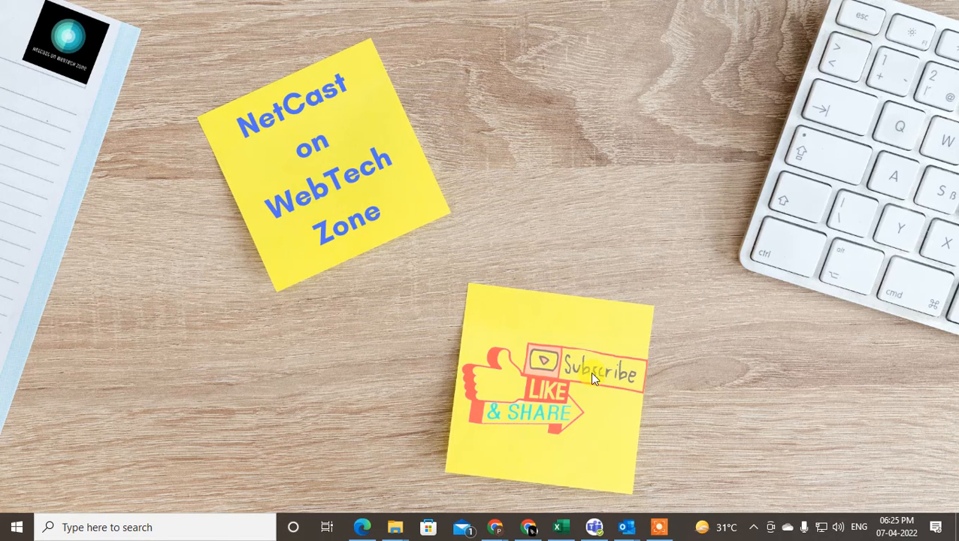
mouse_move(737, 355)
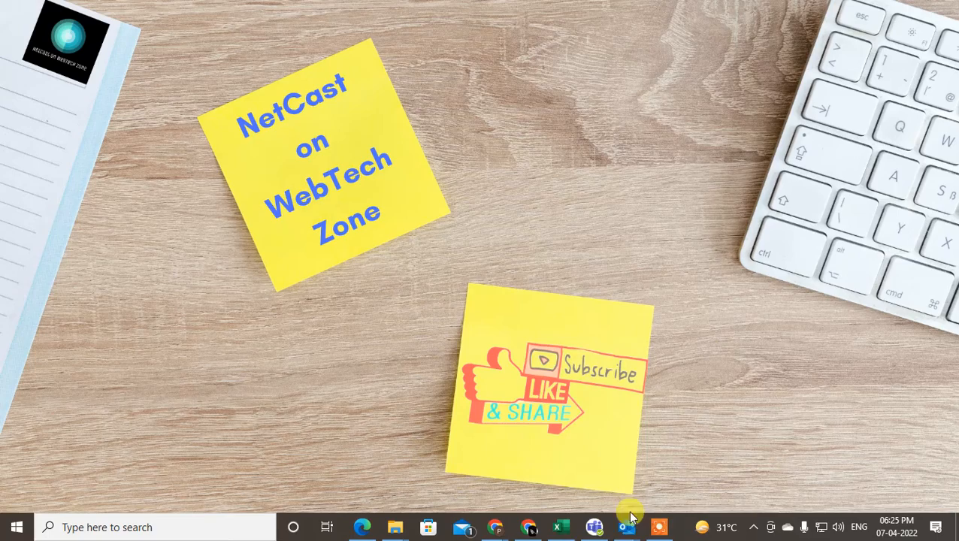
Launch Outlook from the taskbar and show the Gmail account's Inbox message list
click(621, 528)
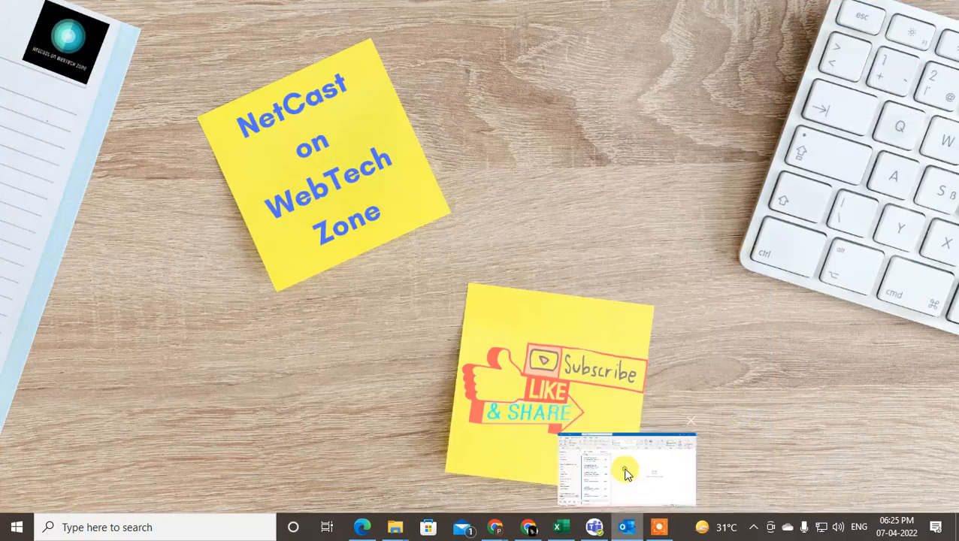
click(622, 472)
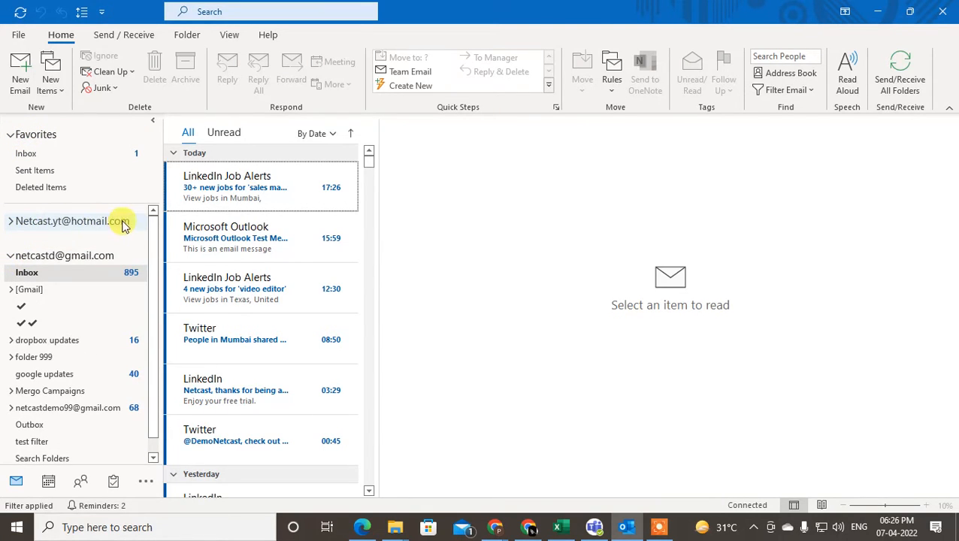
click(10, 256)
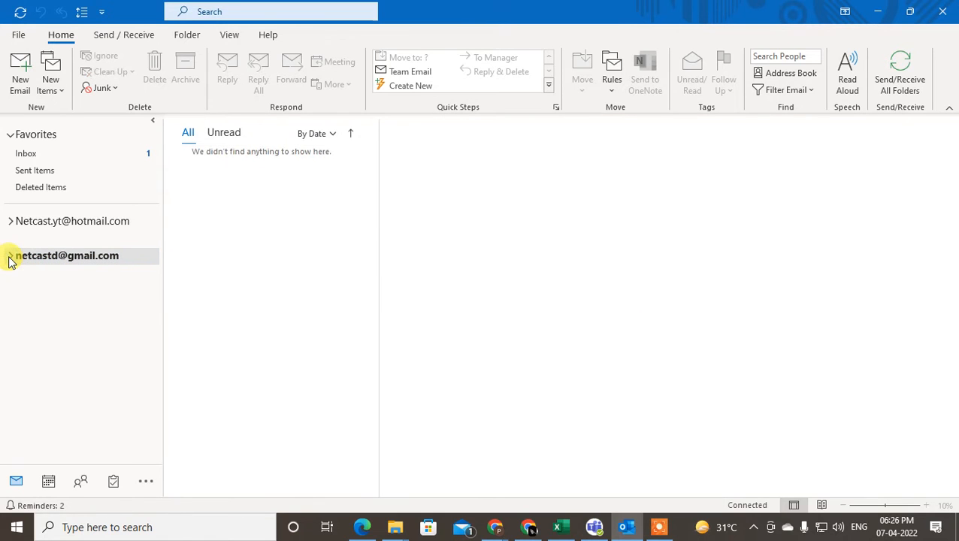
click(10, 256)
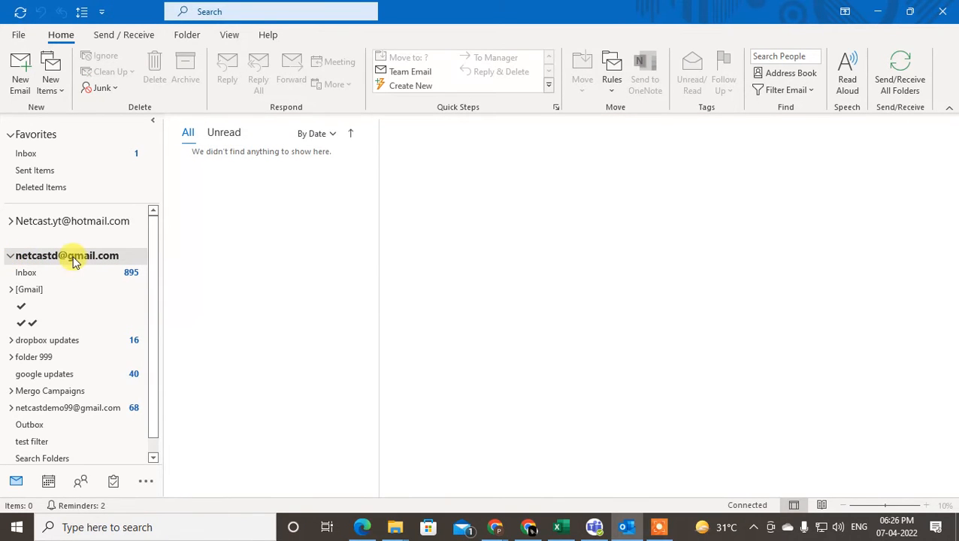
click(27, 272)
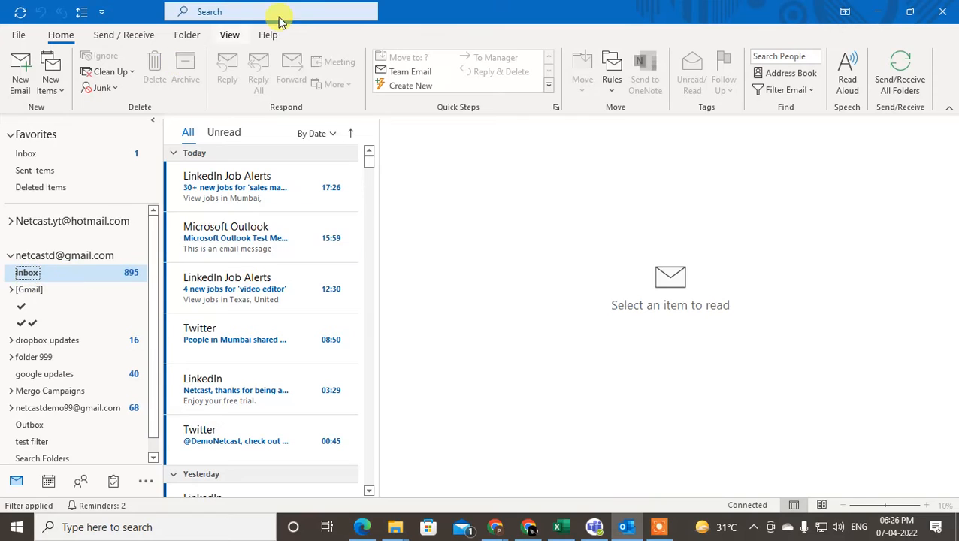
Bring up Advanced Find from the Search Tools for the current mailbox
click(255, 12)
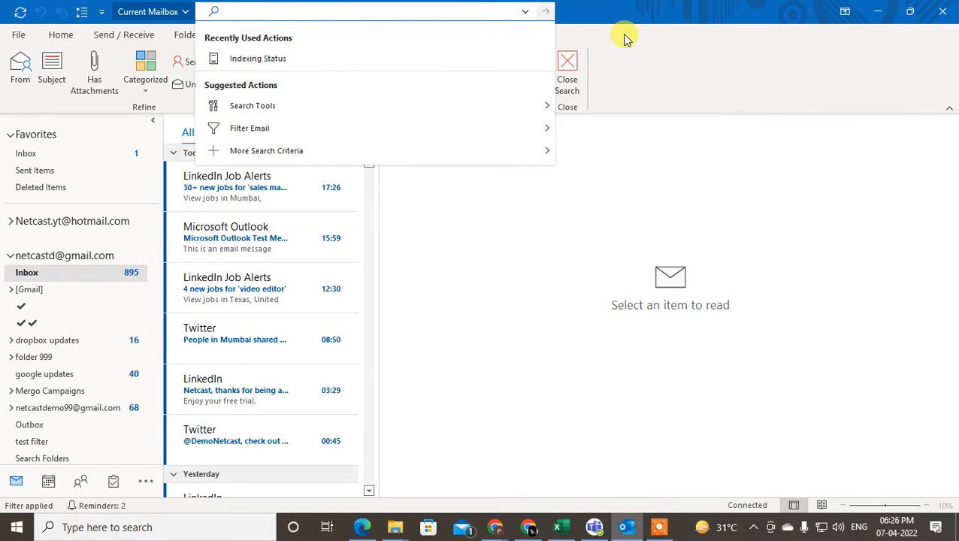
click(310, 34)
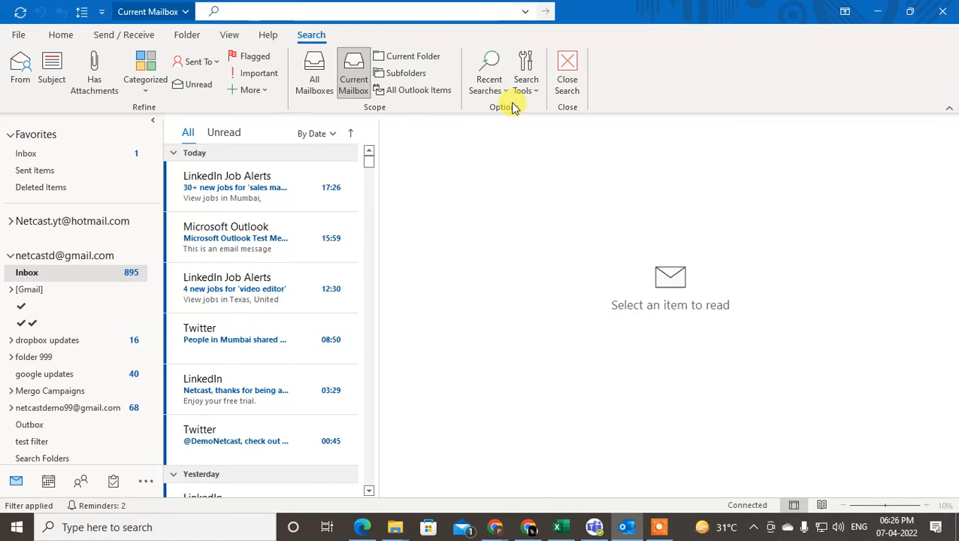
click(525, 72)
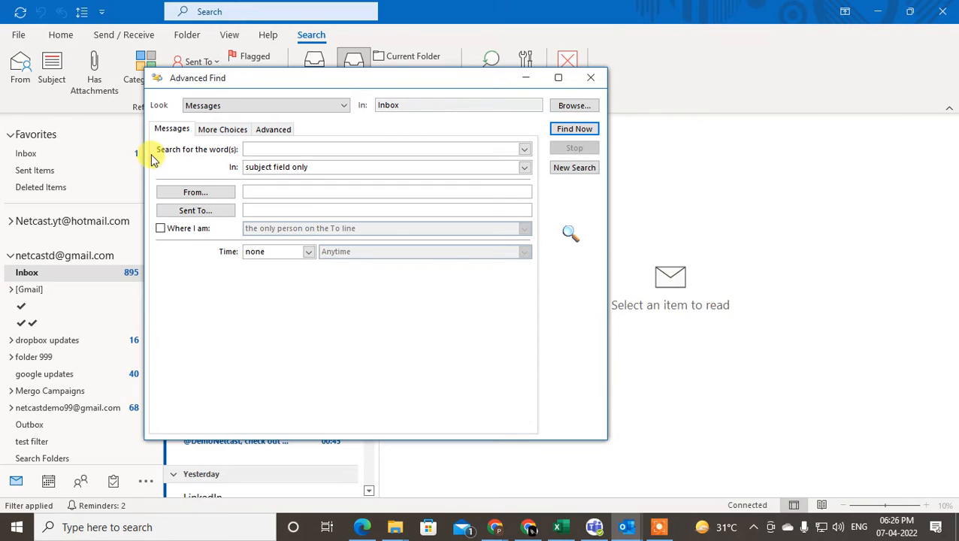
Enter 'received' as the Advanced tab's criteria field, dismissing field-not-found messages along the way
click(273, 130)
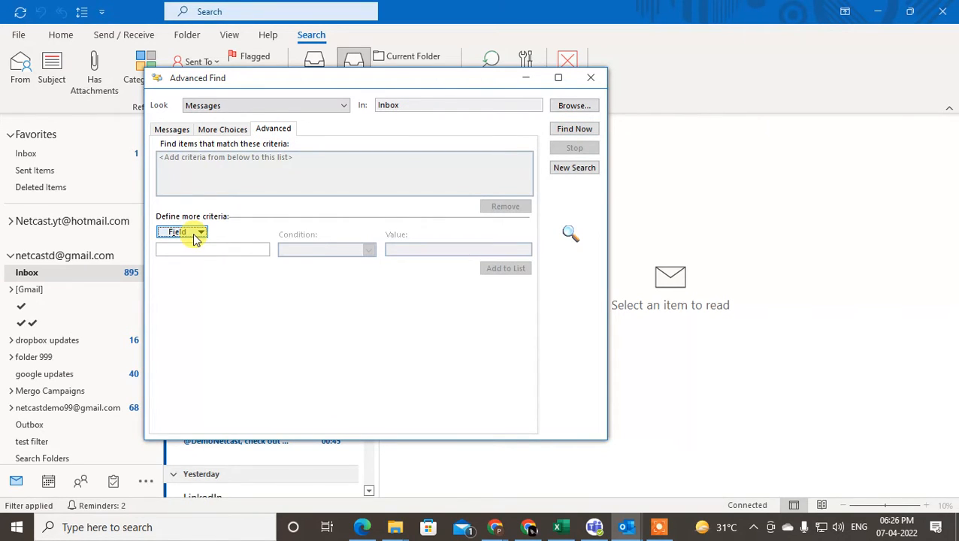
click(212, 249)
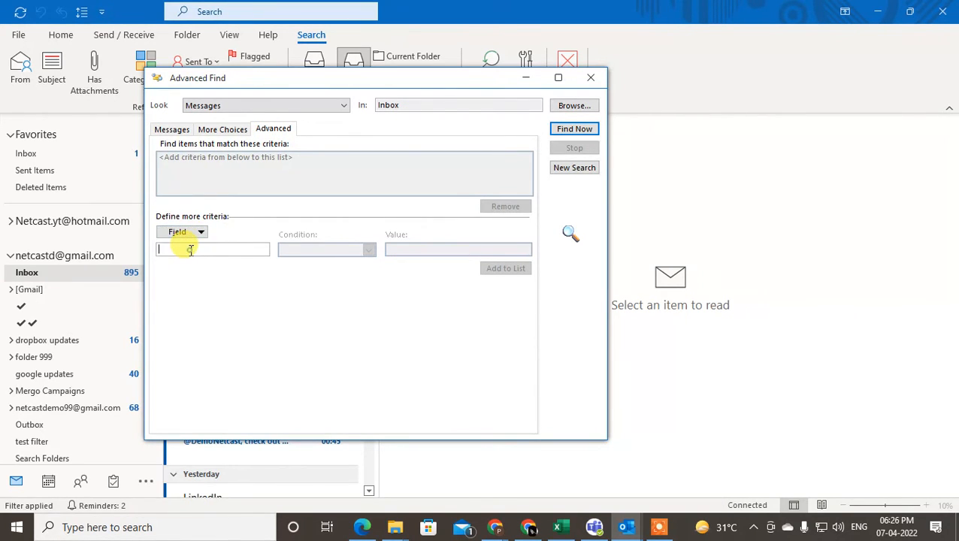
text(re)
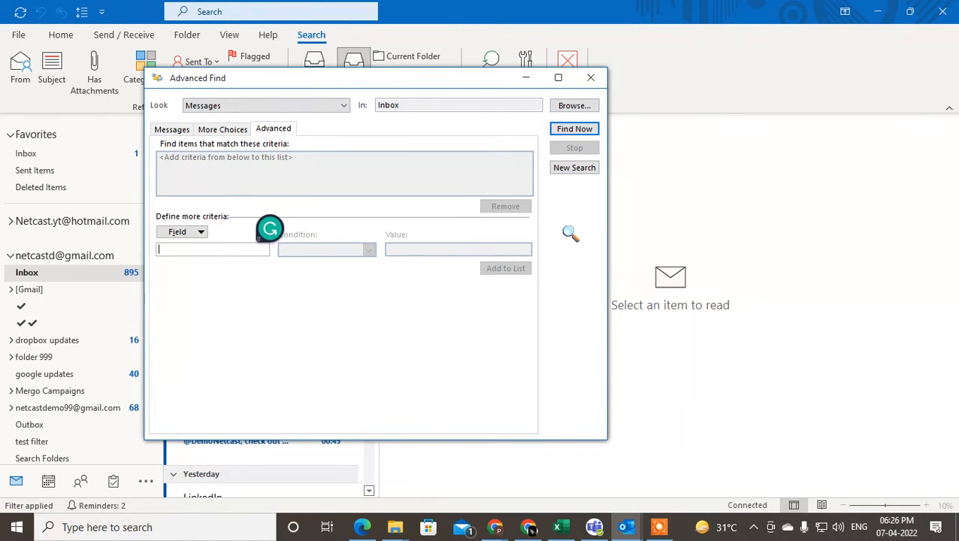
text(recived)
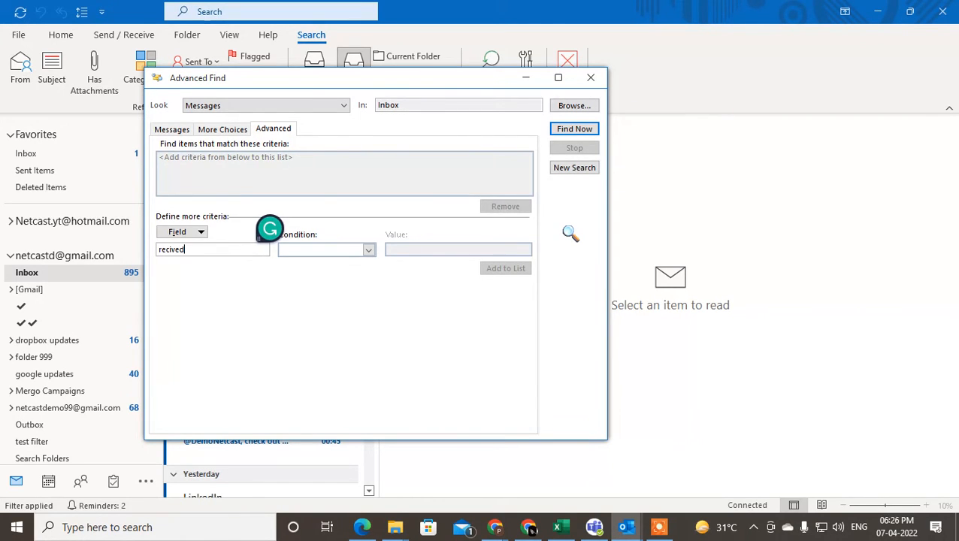
click(506, 267)
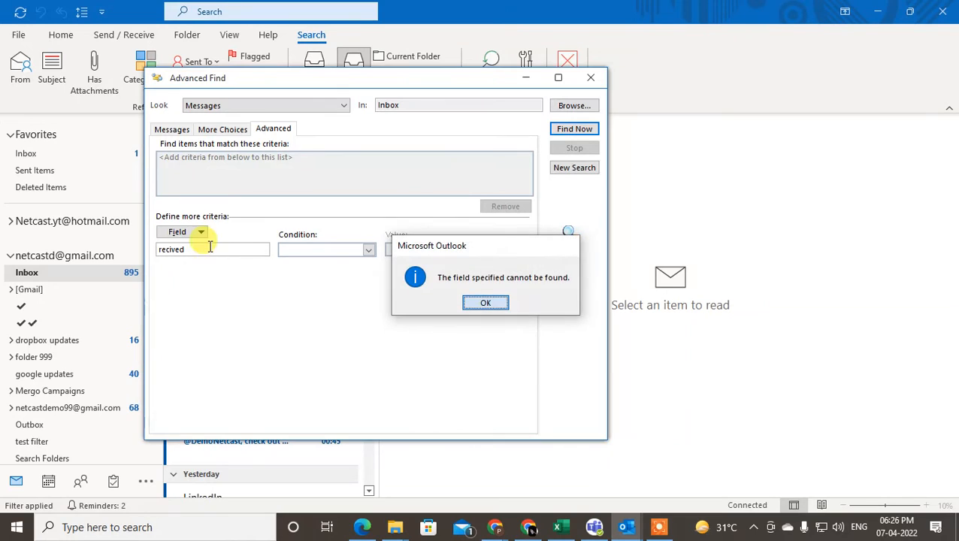
click(486, 302)
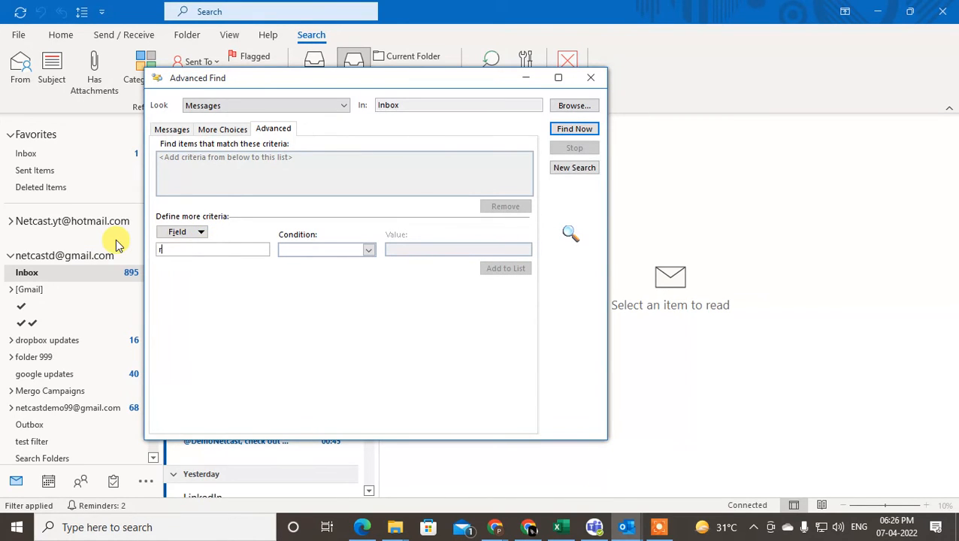
text(eceived)
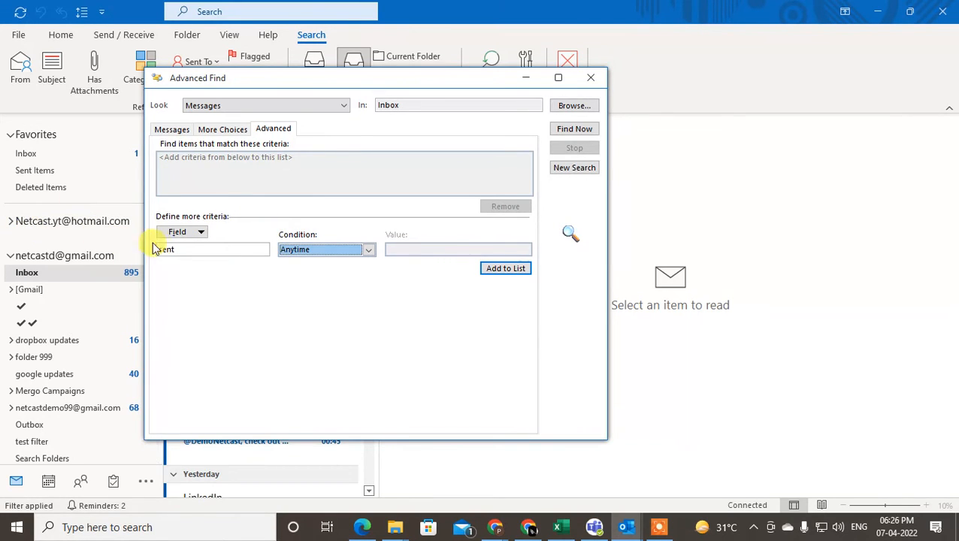
text(red)
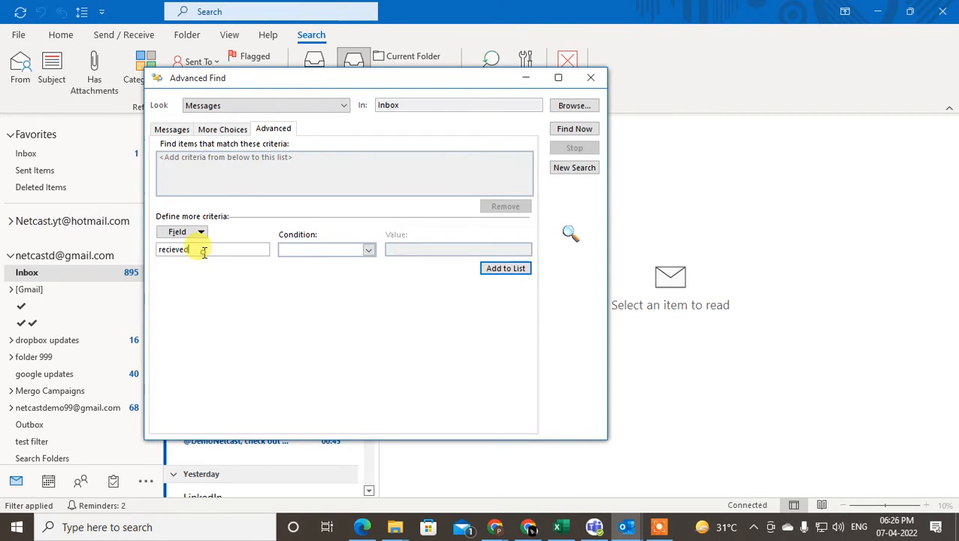
click(506, 267)
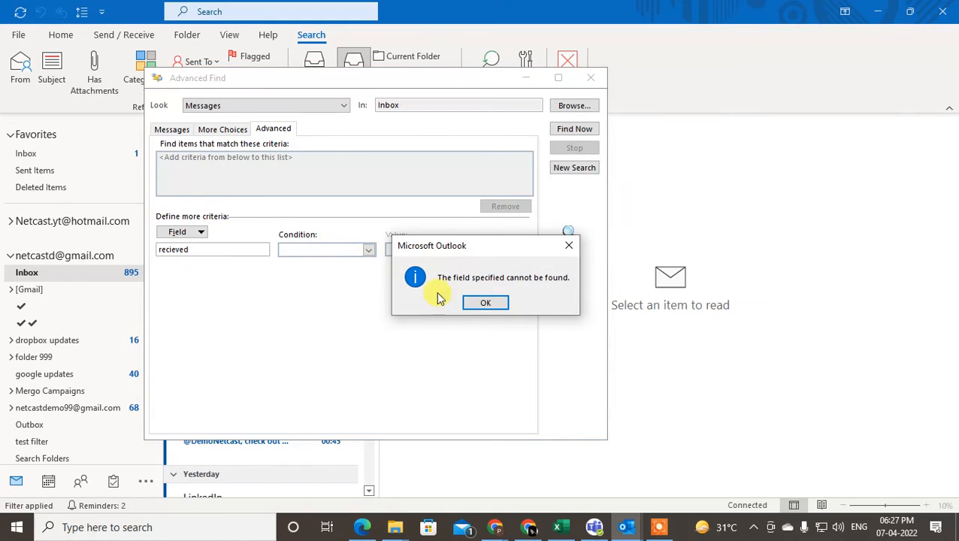
click(484, 302)
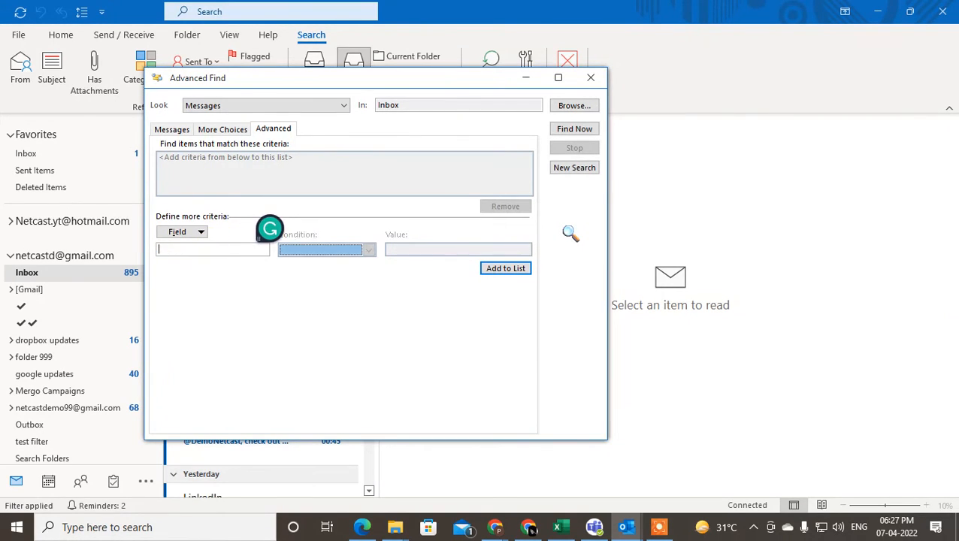
text(received)
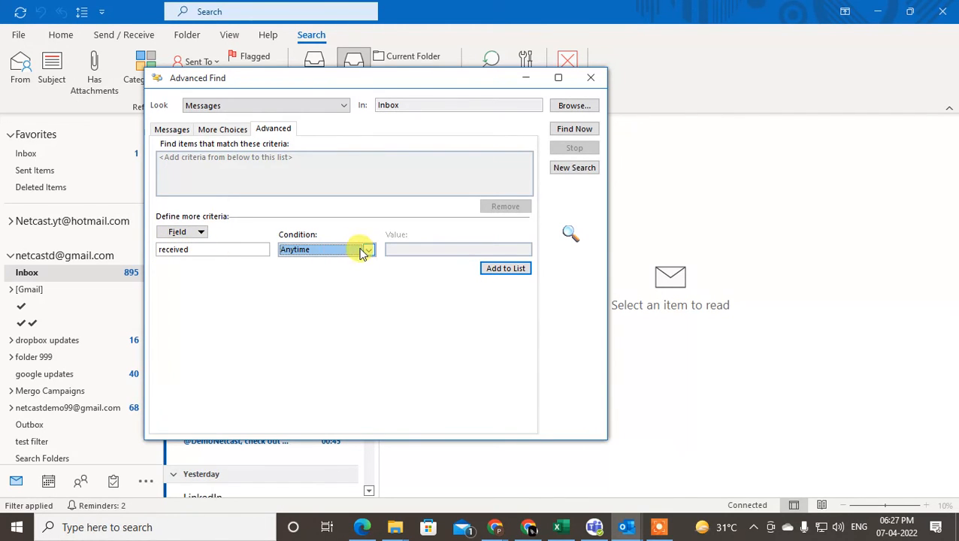
Add the criterion 'received on or after 2021/12/12' to the Advanced Find list
click(367, 249)
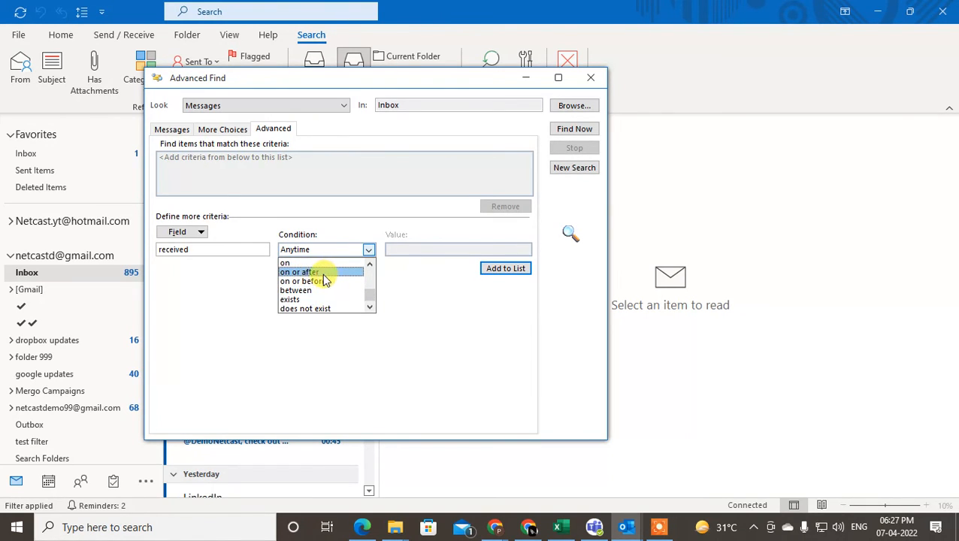
click(299, 272)
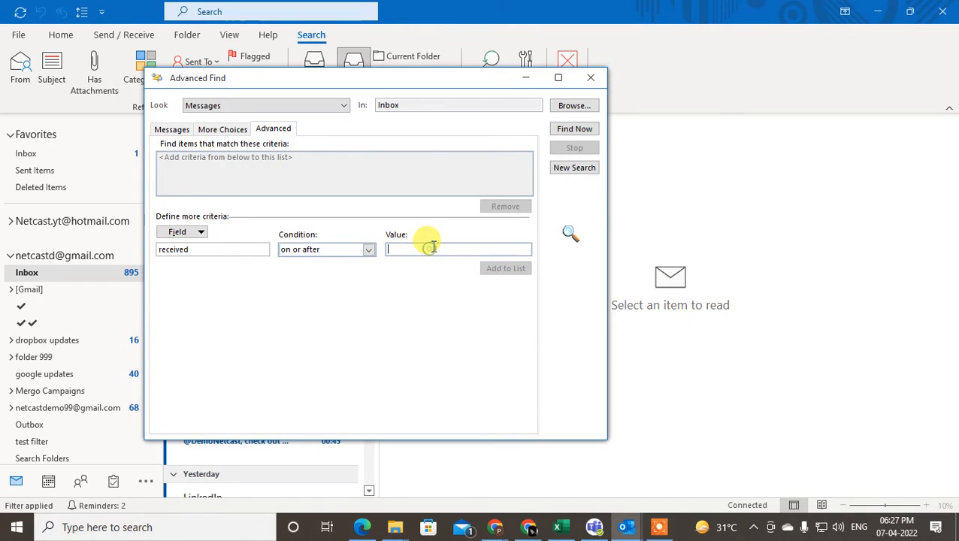
text(2021/12/12)
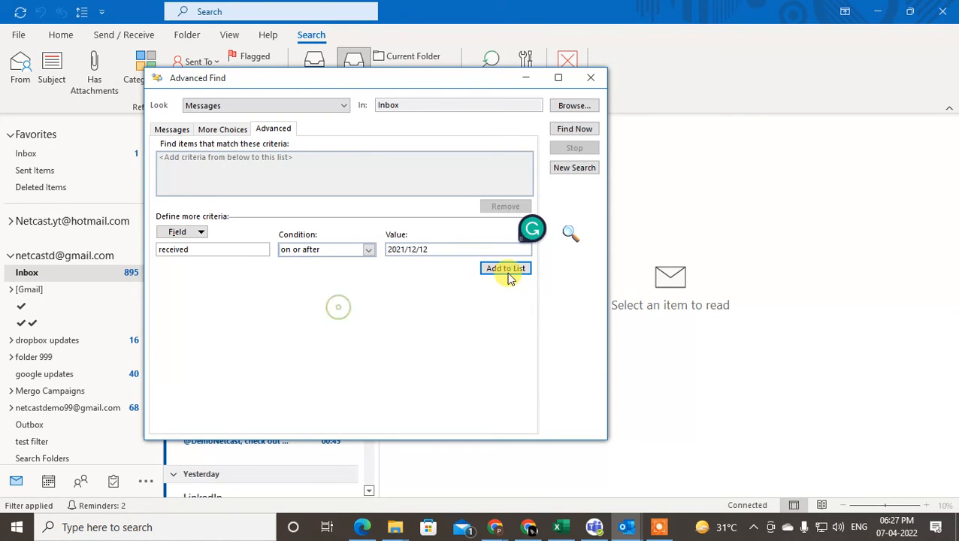
click(505, 268)
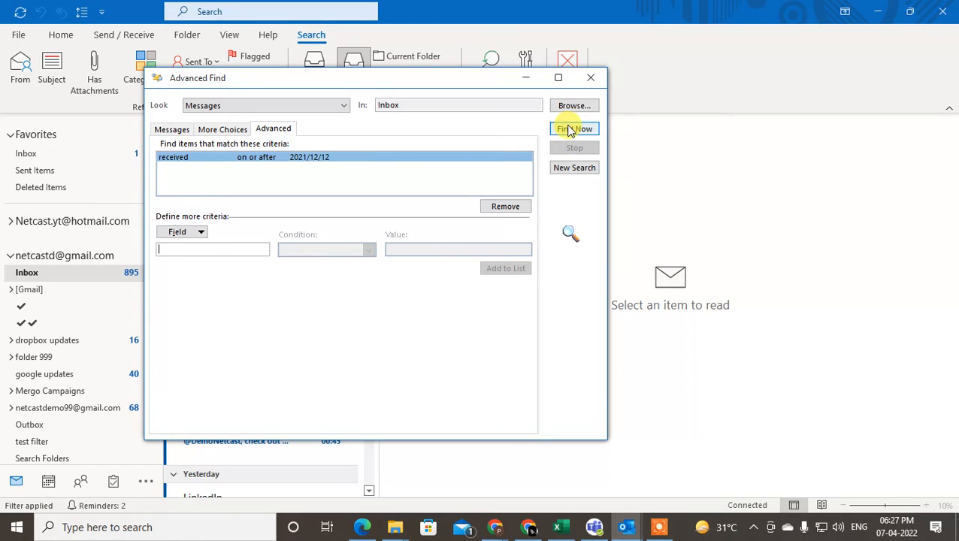
Run Find Now and scroll through the matching Inbox messages in the results
click(574, 129)
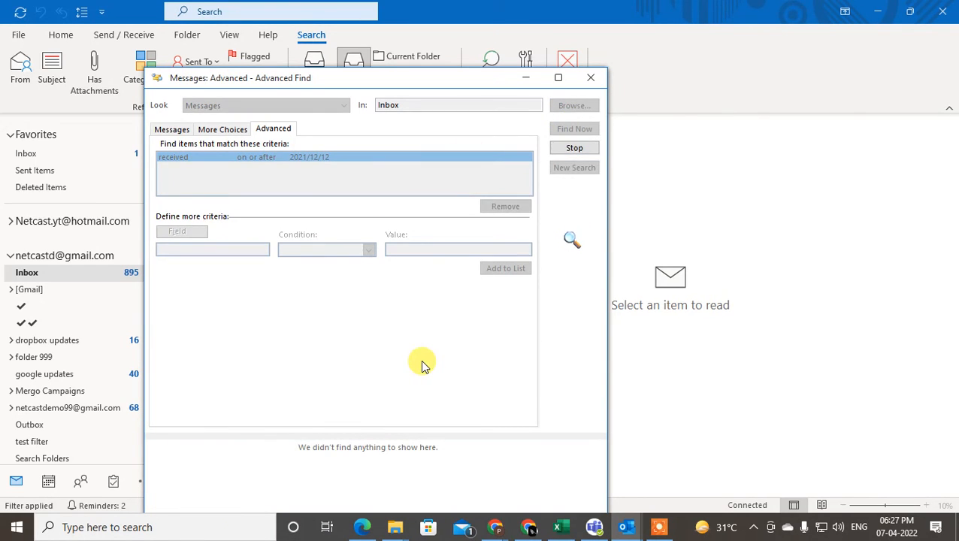
click(574, 128)
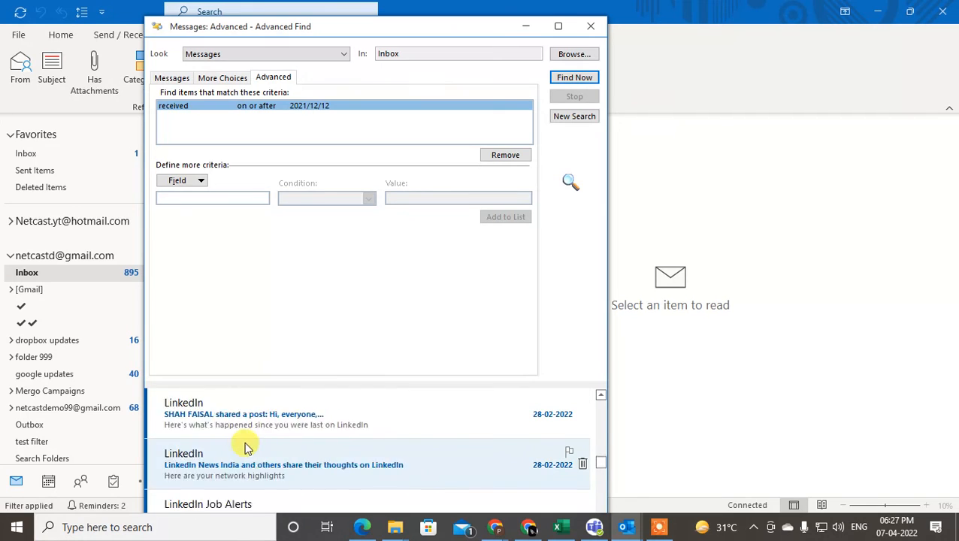
scroll(down, 3)
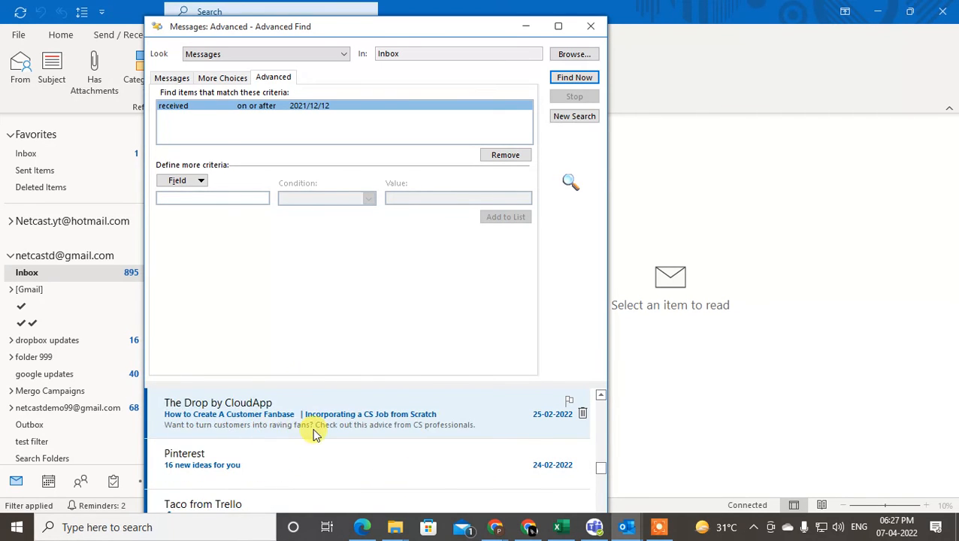